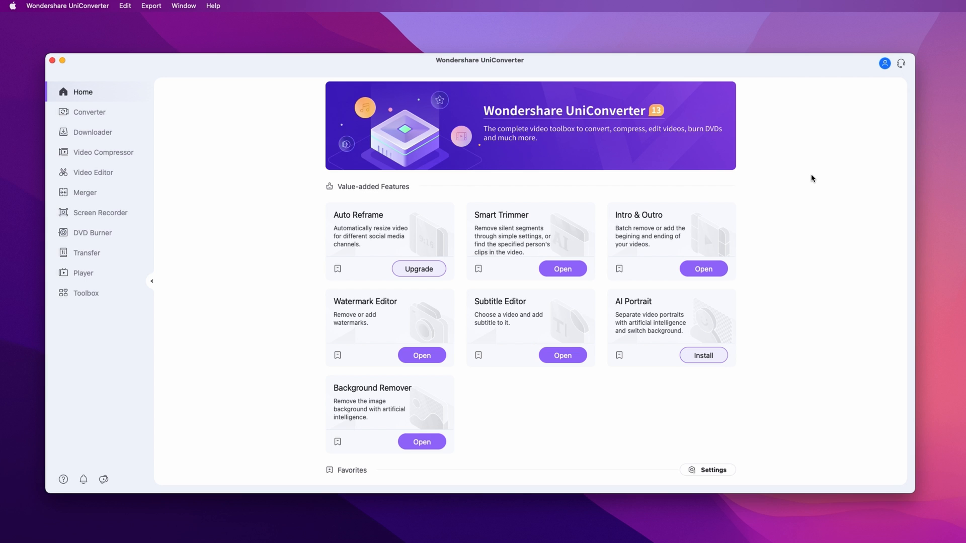
pyautogui.moveTo(296, 138)
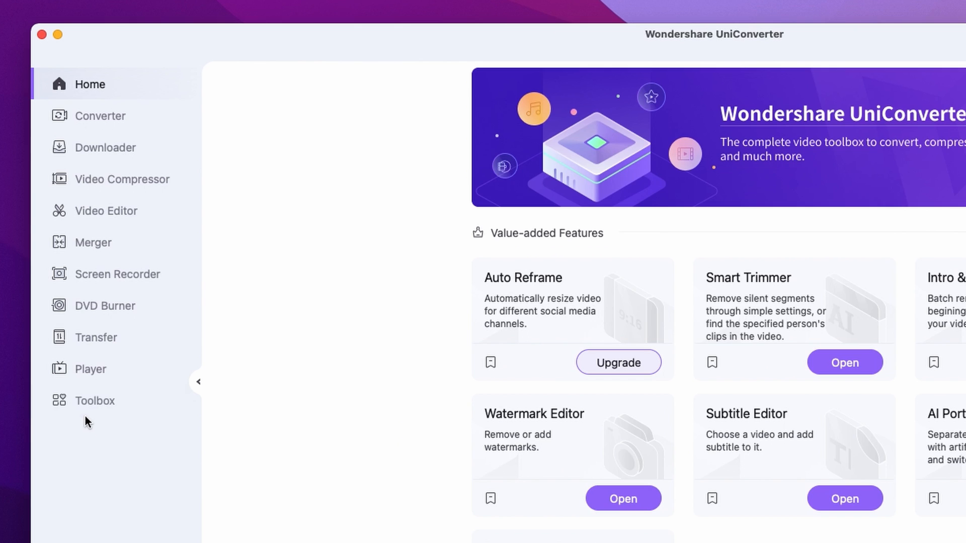
# Scroll the home screen toward the Toolbox watermark tool
pyautogui.scroll(-3)
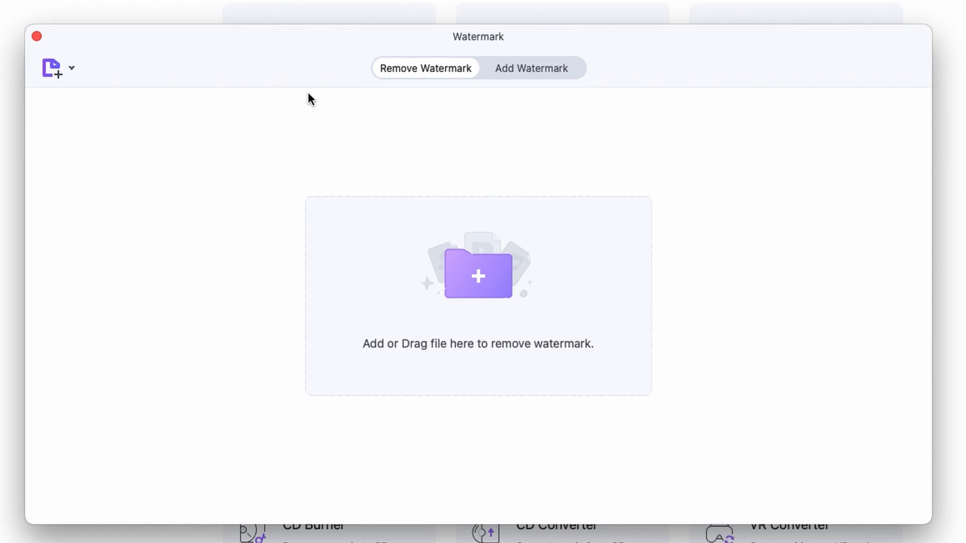
pyautogui.moveTo(403, 87)
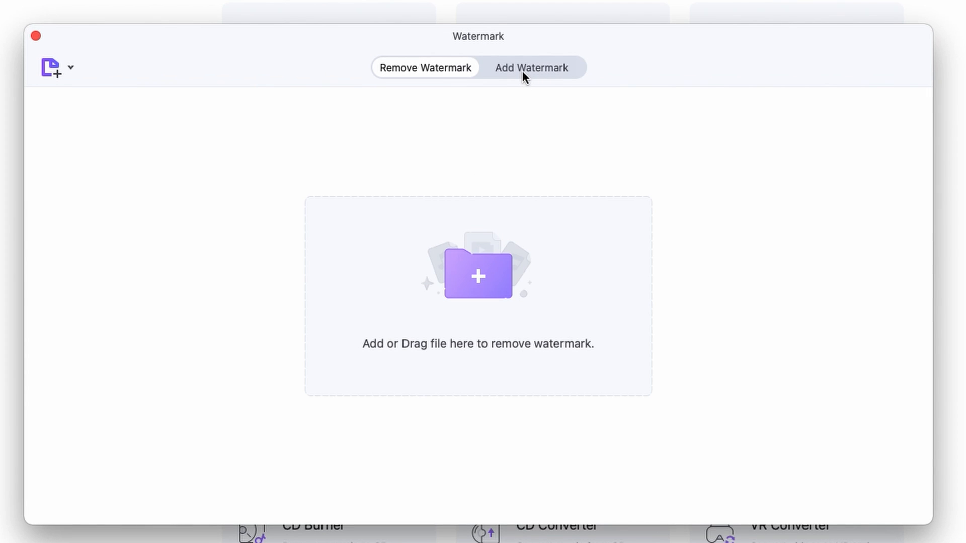
# Switch to Add Watermark mode and load the pexels-taryn-elliott-8820216 video
pyautogui.click(531, 68)
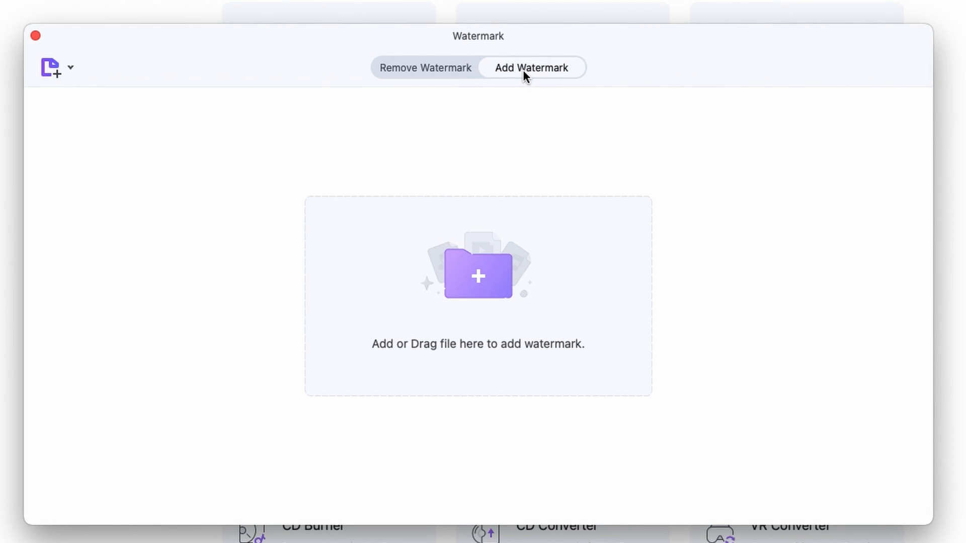
pyautogui.moveTo(462, 319)
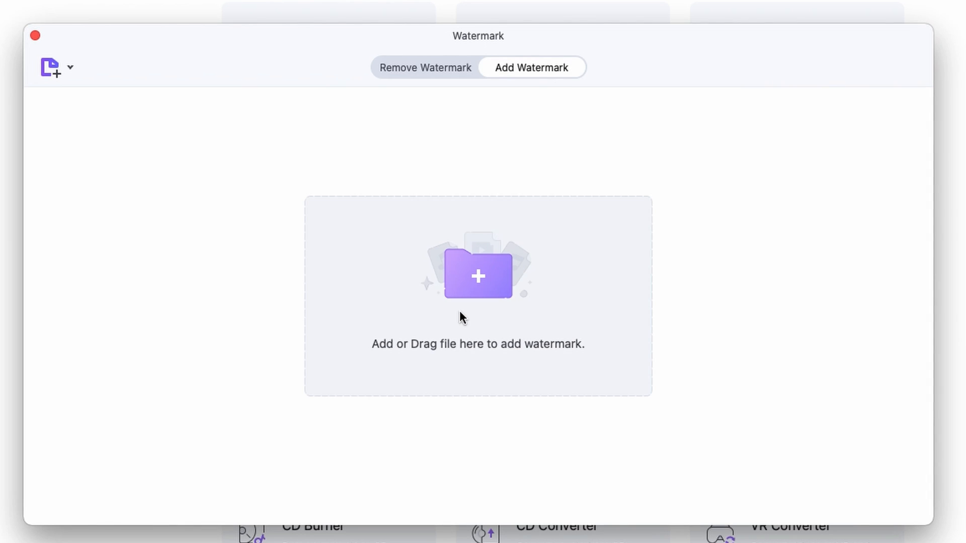
pyautogui.click(477, 276)
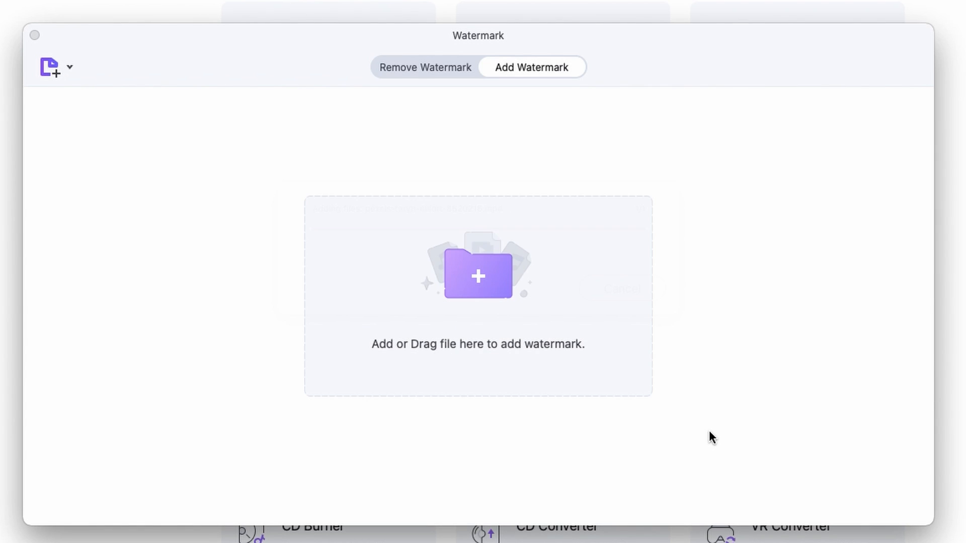
pyautogui.click(477, 275)
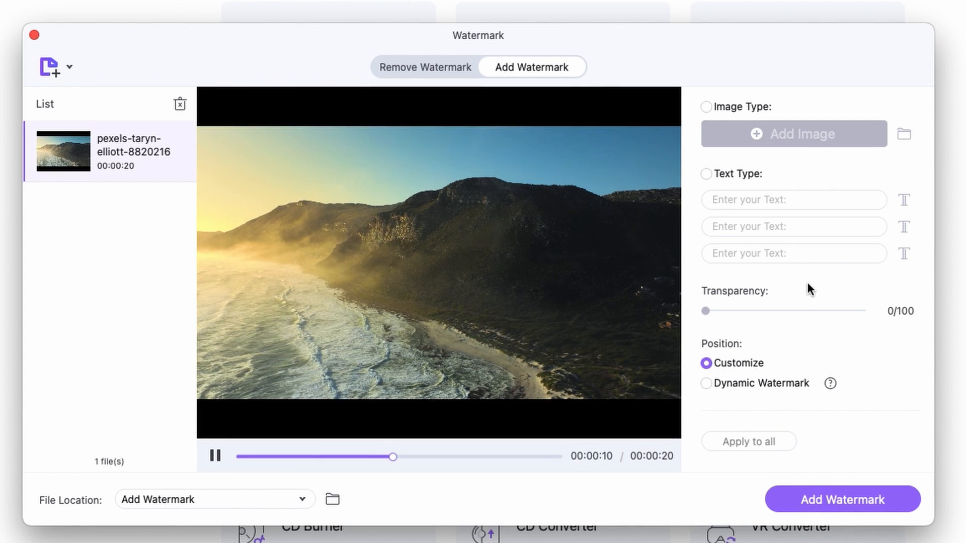
# Choose Image Type and add the planet image as the watermark
pyautogui.click(706, 107)
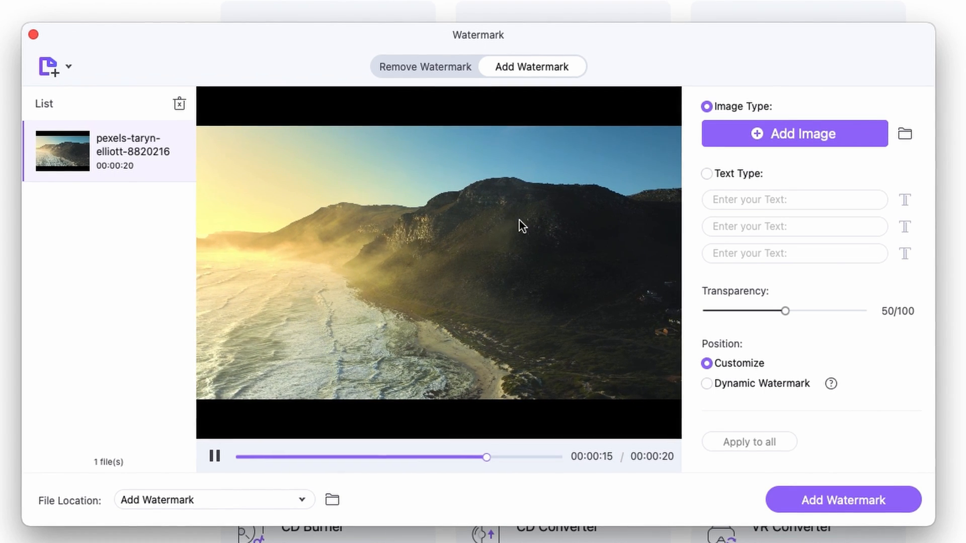
pyautogui.moveTo(548, 228)
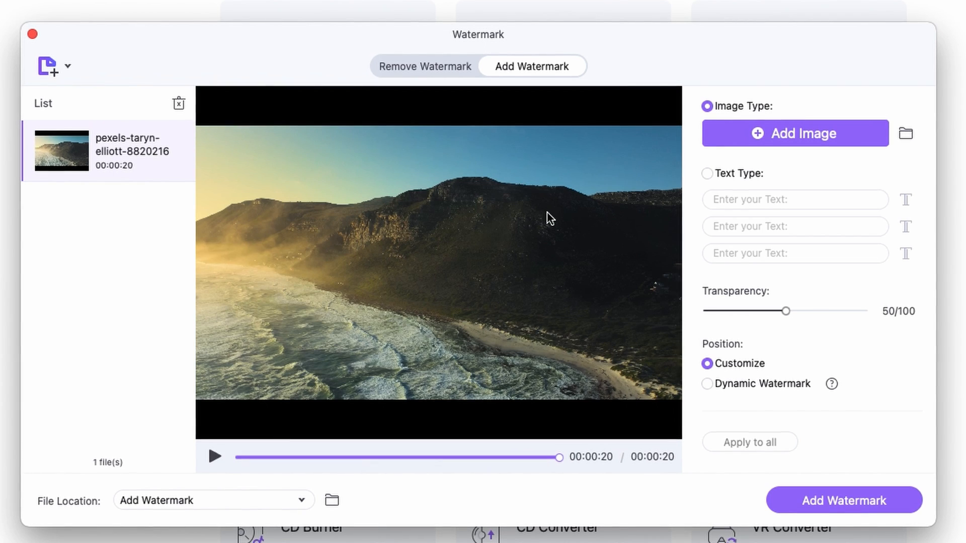
pyautogui.moveTo(677, 203)
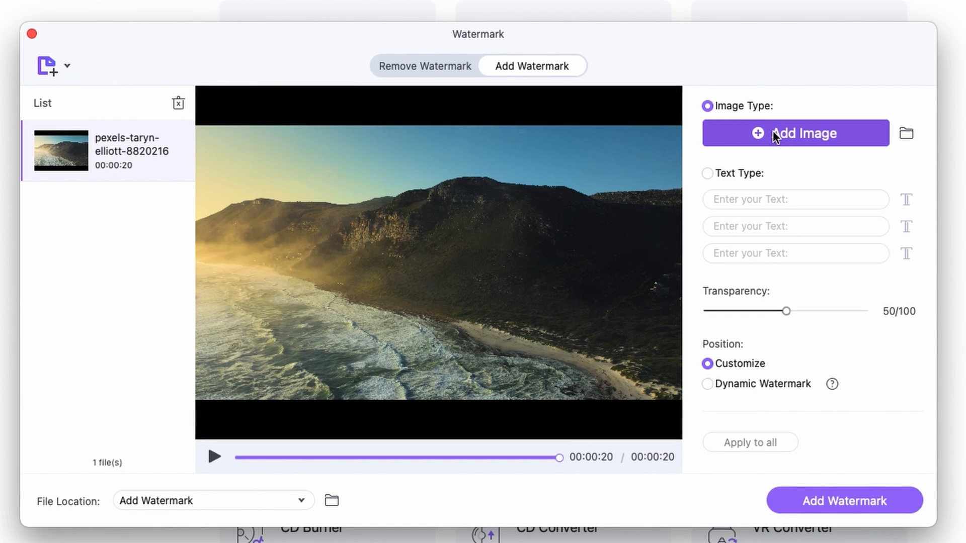
pyautogui.click(795, 132)
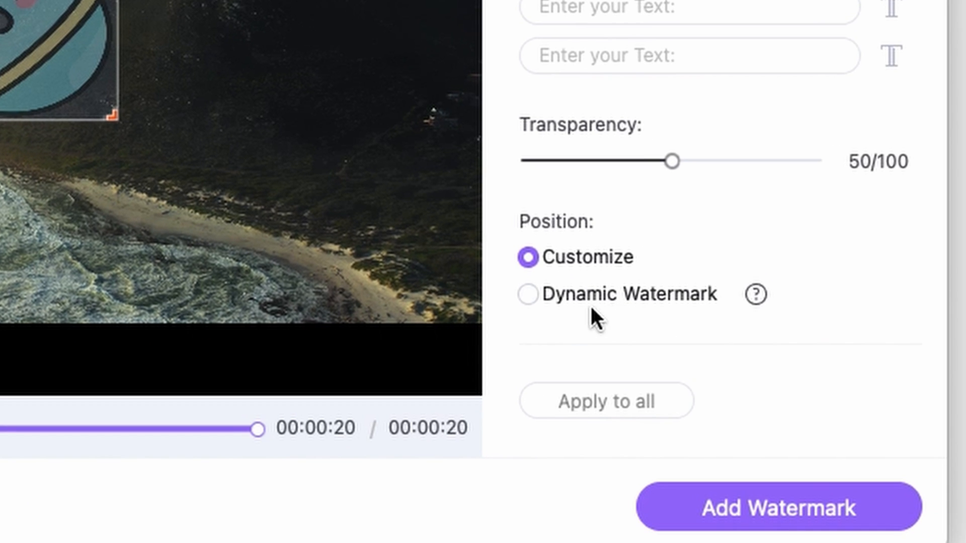
# Set the planet watermark to Dynamic position at 0/100 transparency, then choose Text Type
pyautogui.click(529, 294)
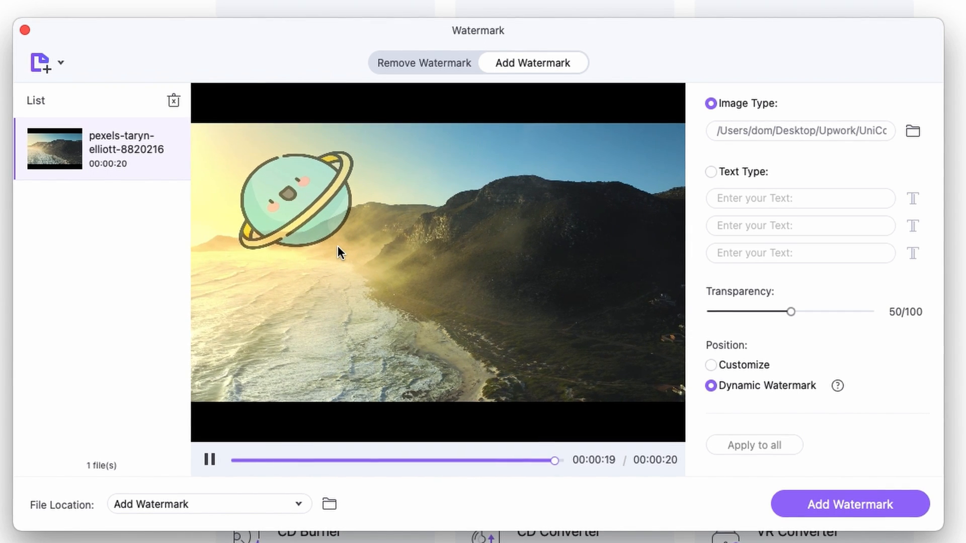
pyautogui.click(209, 459)
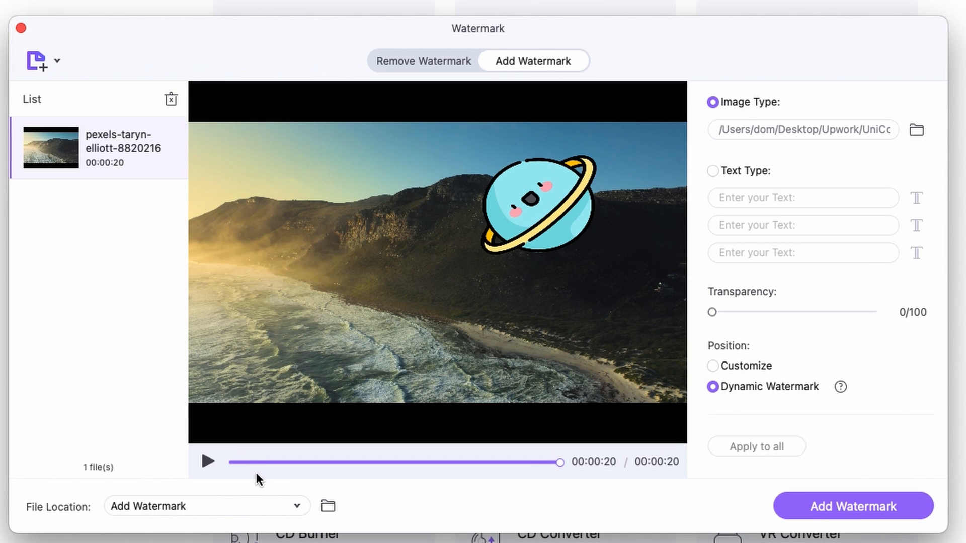
pyautogui.moveTo(676, 285)
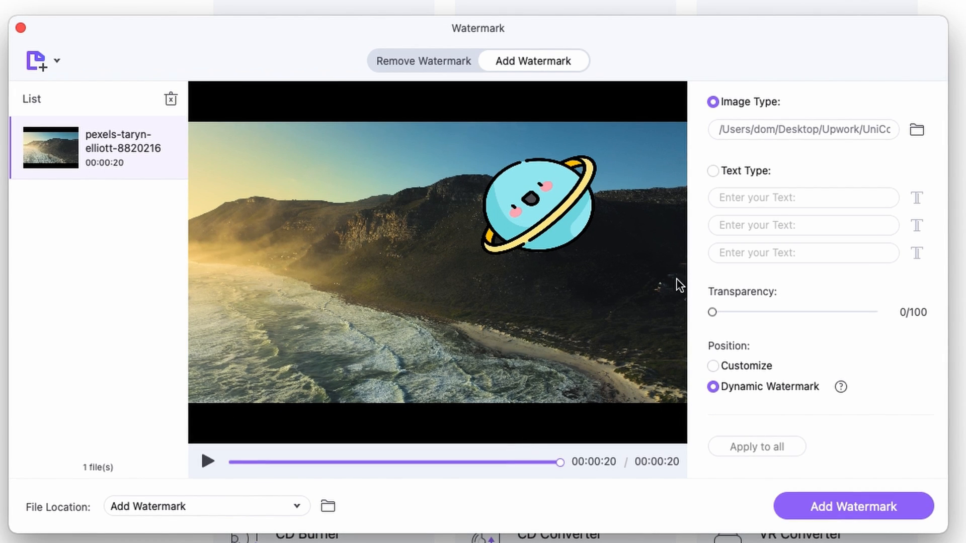
pyautogui.click(713, 172)
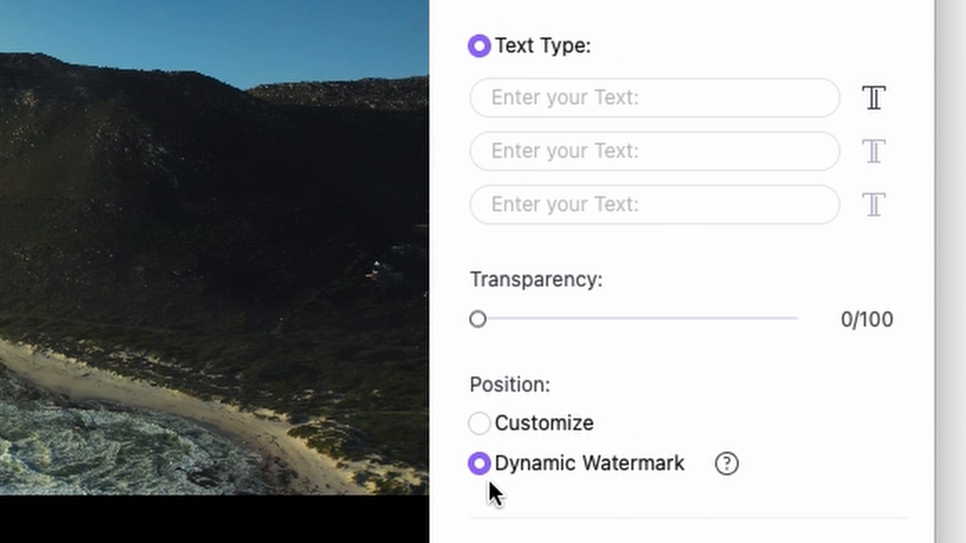
pyautogui.moveTo(714, 473)
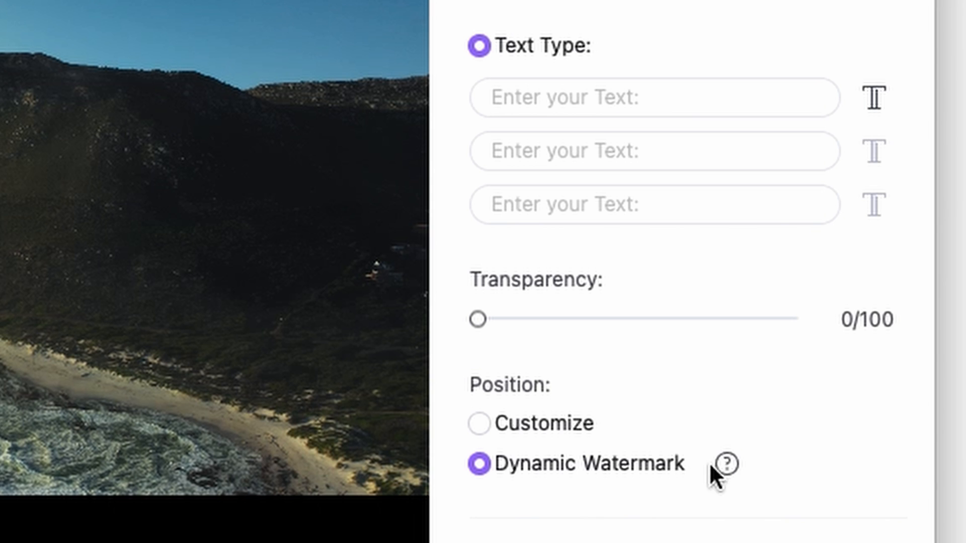
# Enter text watermark lines 'working copy', 'nature', 'dont steal it pls', then return to Image Type
pyautogui.click(653, 97)
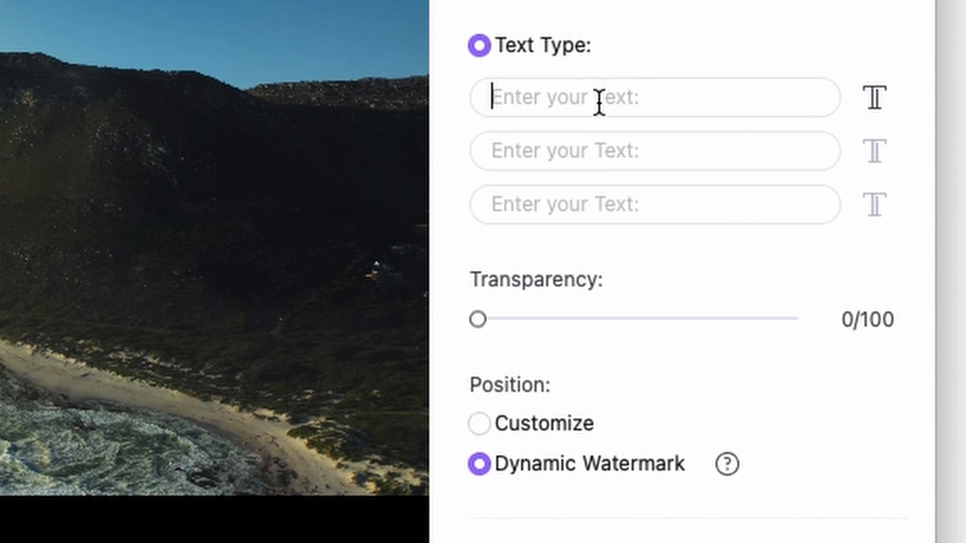
pyautogui.write('working copy')
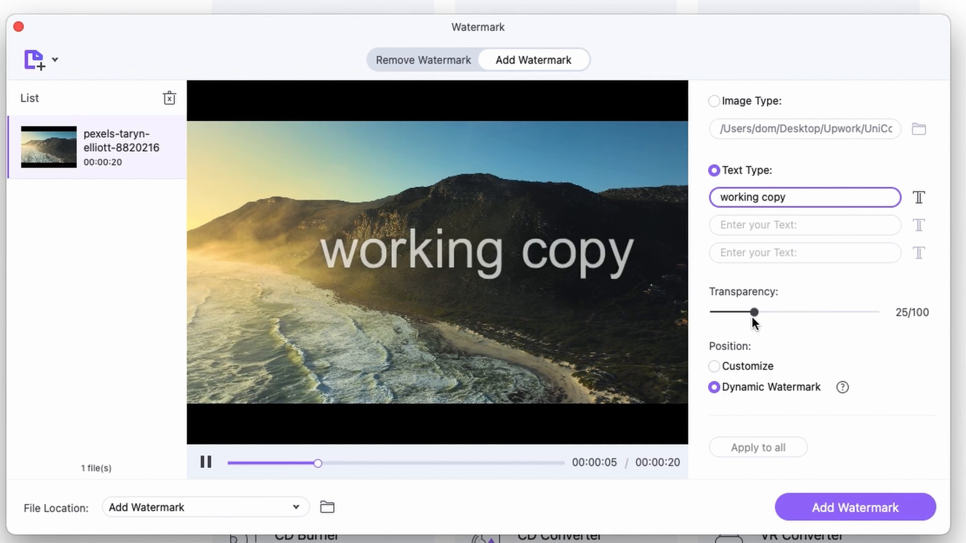
pyautogui.click(714, 367)
pyautogui.write('donnt steal it pls')
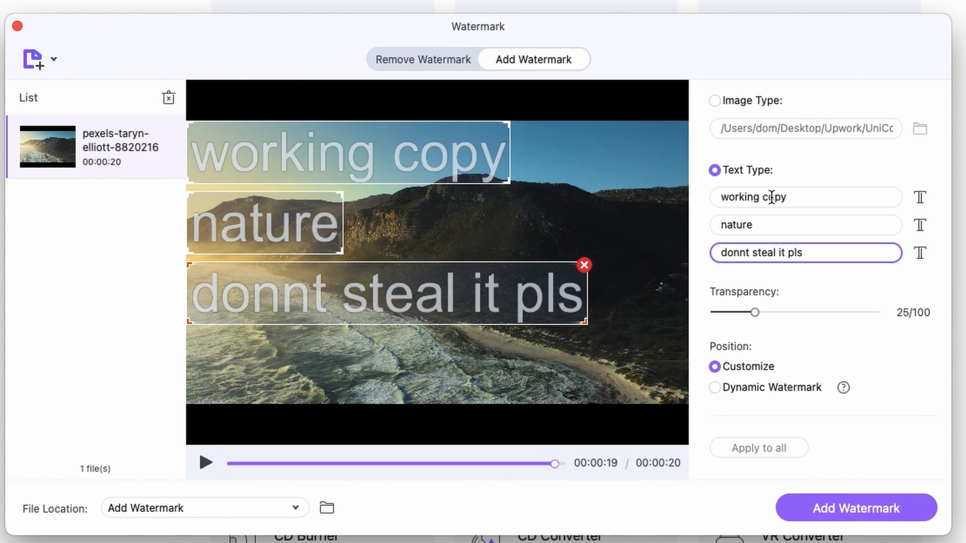
pyautogui.press('Backspace')
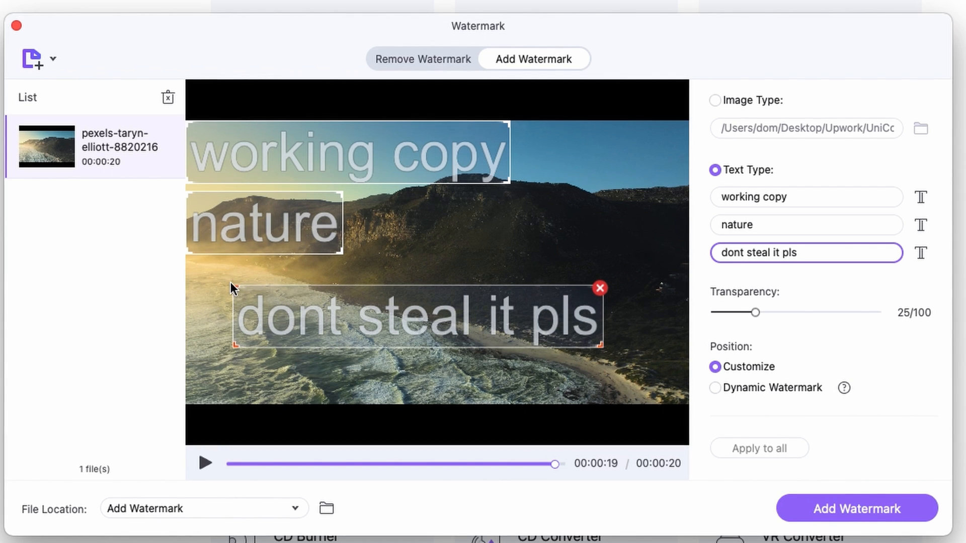
pyautogui.click(714, 100)
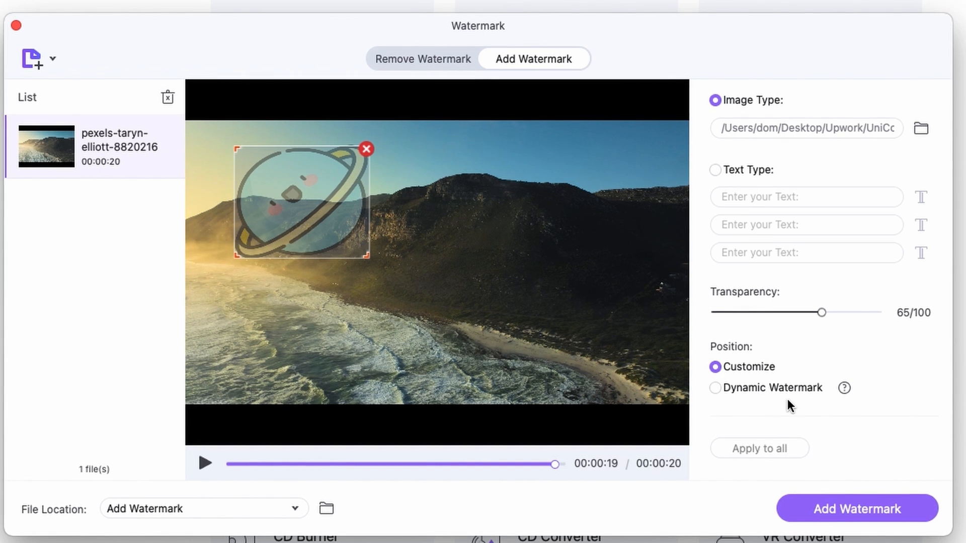
# Set the planet watermark to Dynamic position and start Add Watermark rendering
pyautogui.click(714, 389)
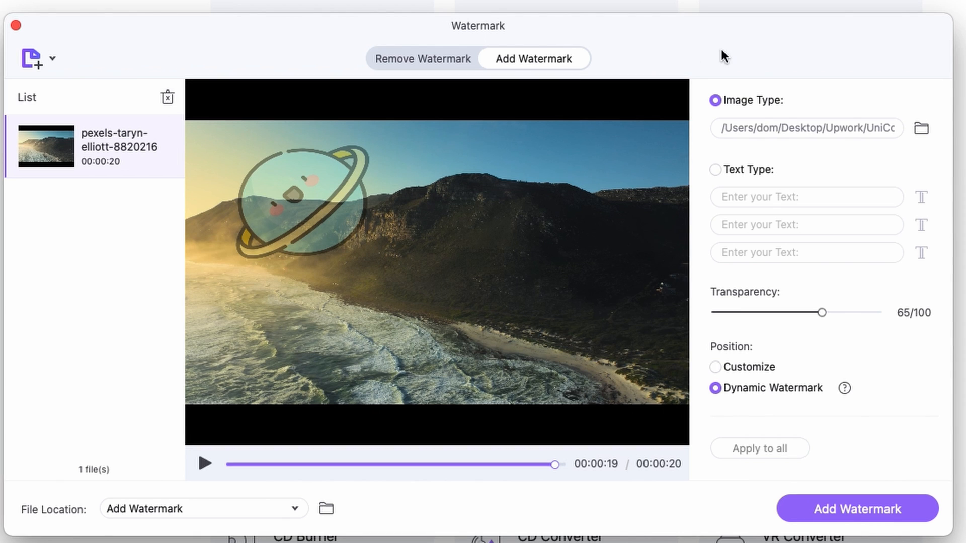
pyautogui.moveTo(783, 492)
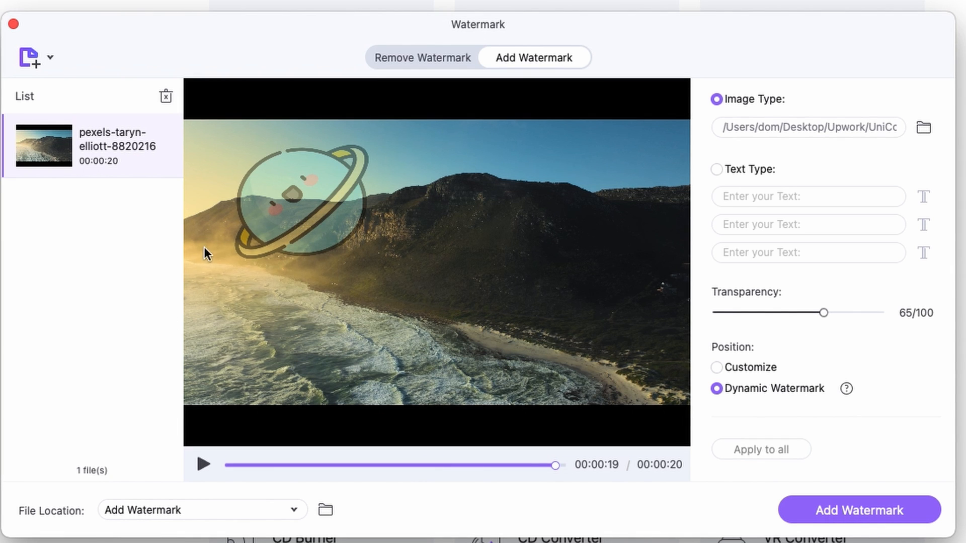
pyautogui.click(859, 511)
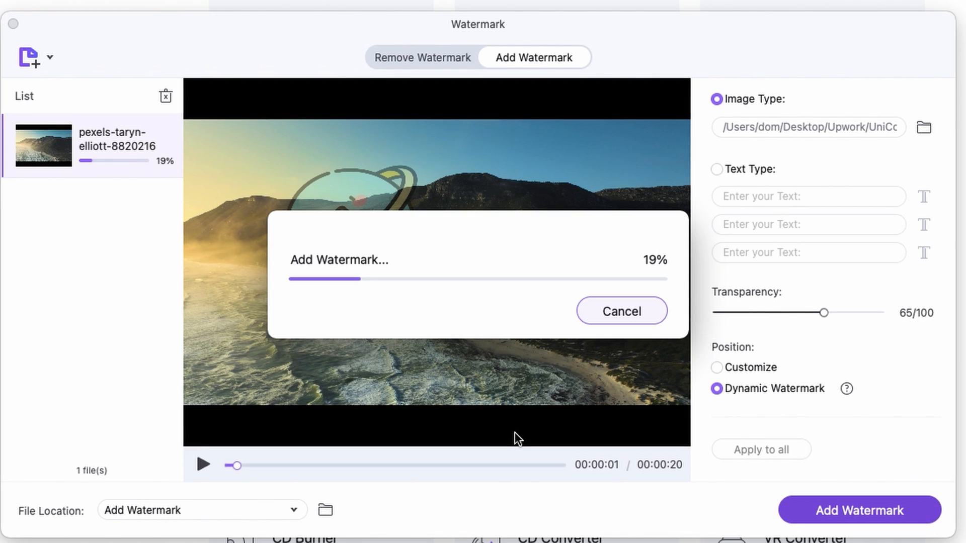